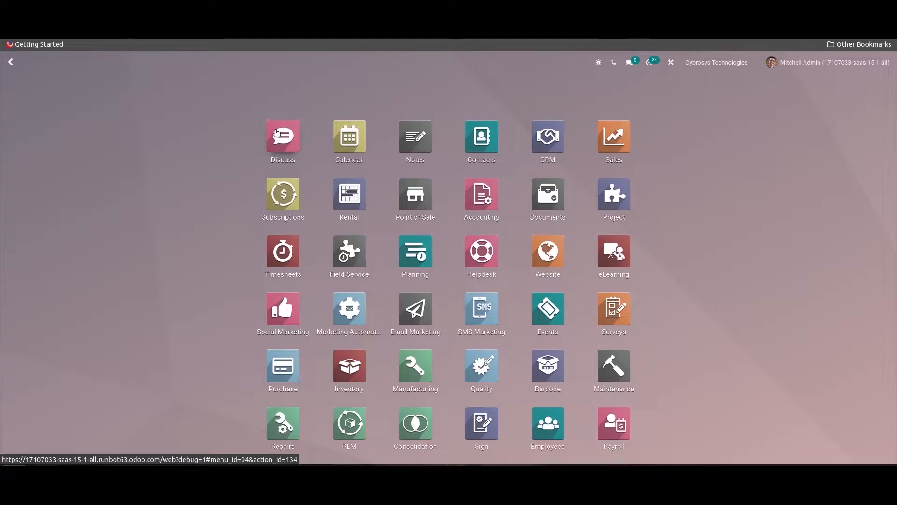
# Filter the home apps with 'se' and launch the Settings app.
pyautogui.write('s')
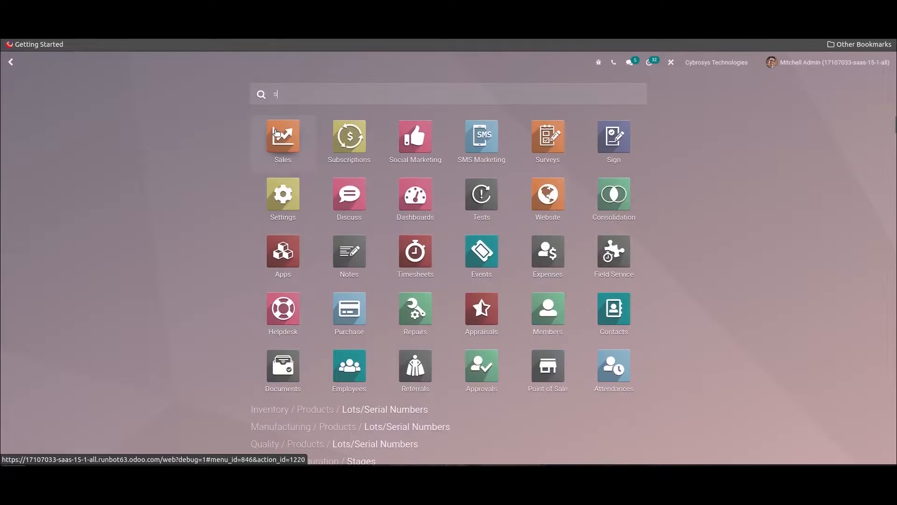
pyautogui.write('e')
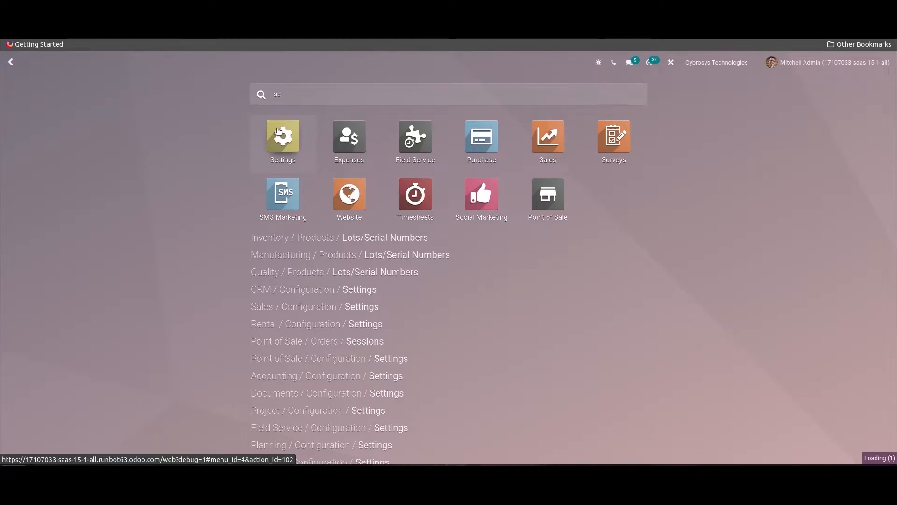
pyautogui.click(282, 137)
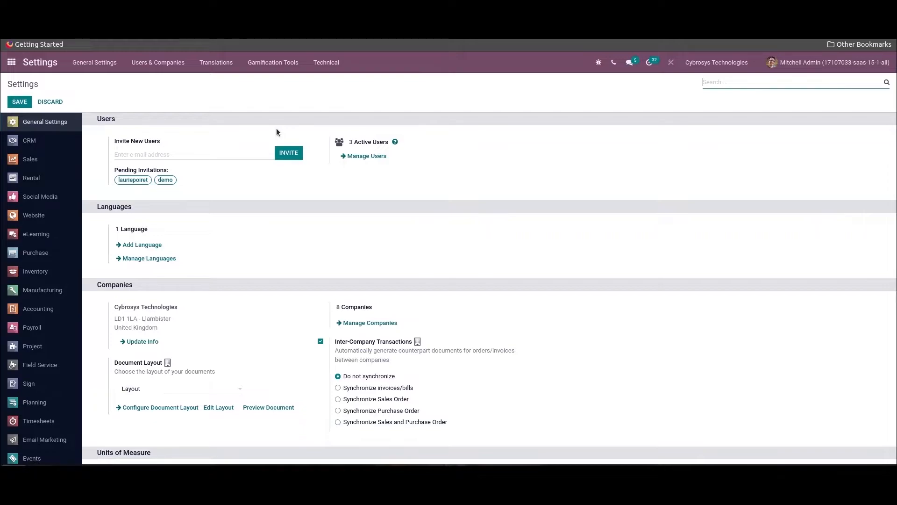
pyautogui.moveTo(158, 63)
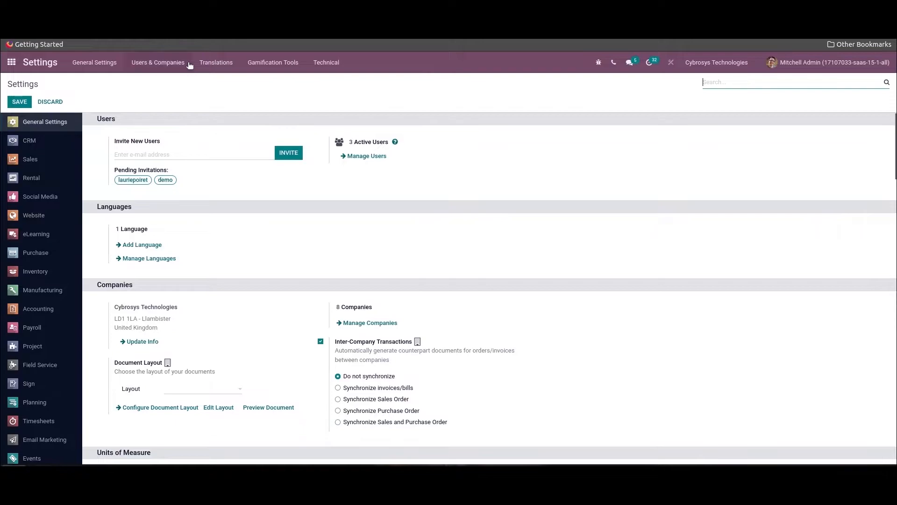
# Go to Users & Companies > Companies and select Cybrosys Technologies from the list.
pyautogui.click(157, 63)
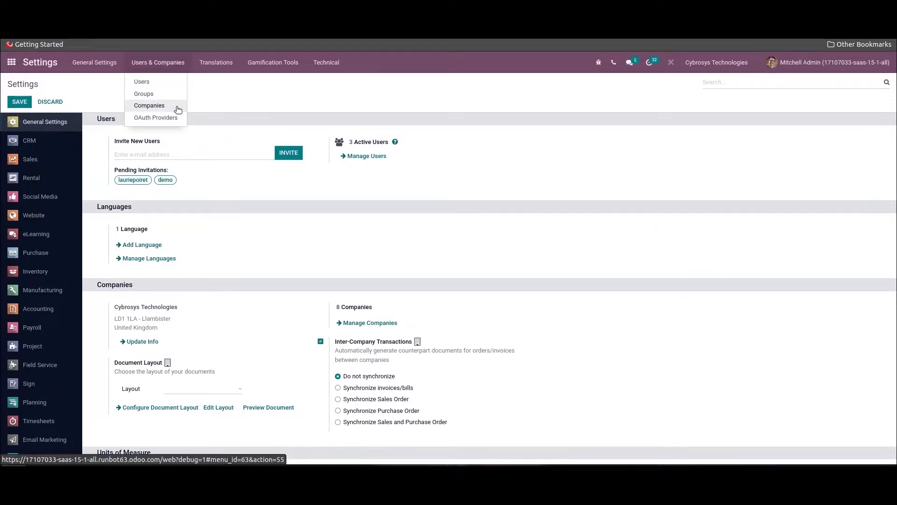
pyautogui.click(148, 106)
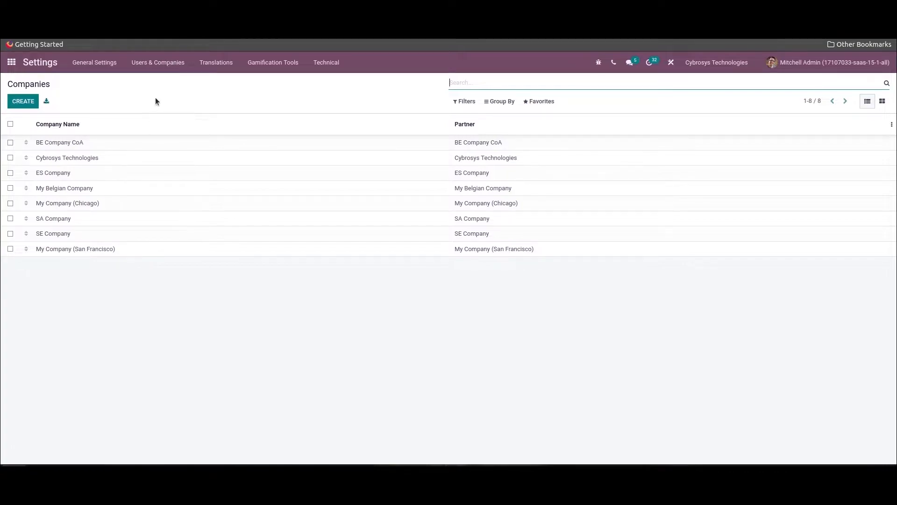
pyautogui.moveTo(342, 96)
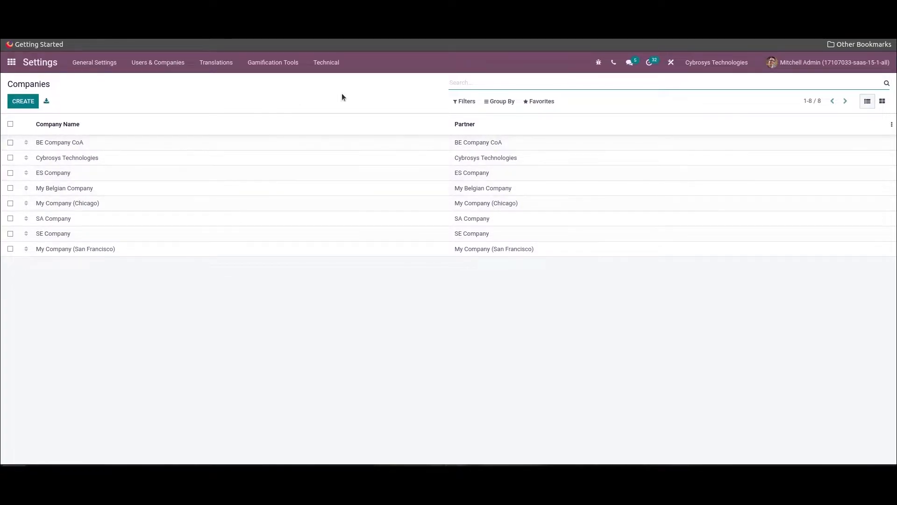
pyautogui.click(68, 157)
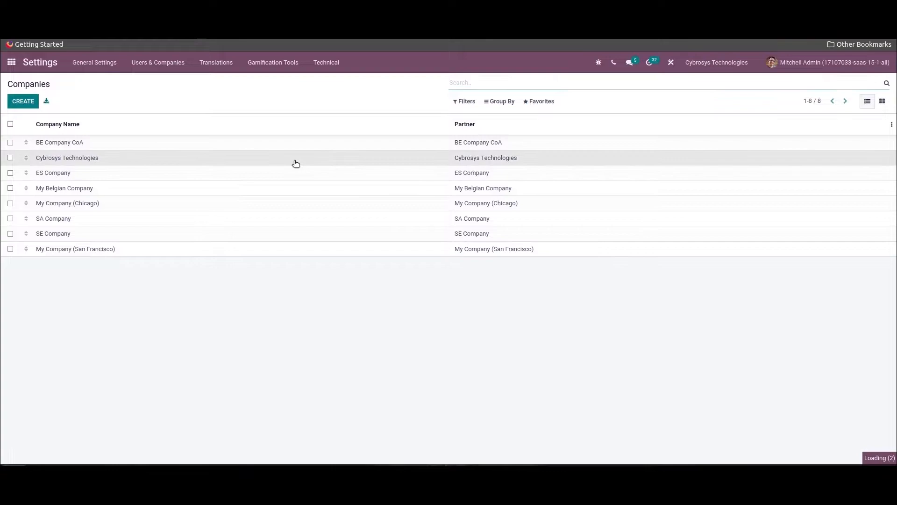
# Edit Cybrosys Technologies, review its UK address, Company Registry and GBP currency, and save.
pyautogui.click(67, 157)
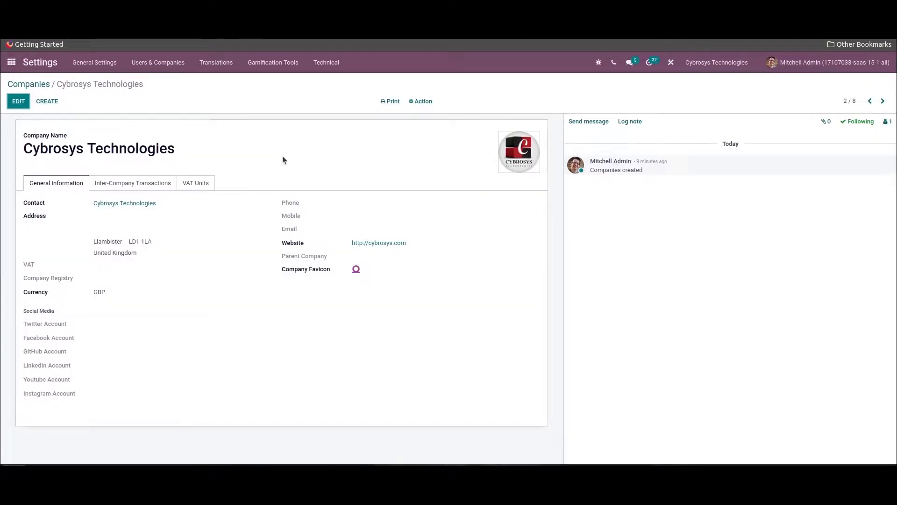
pyautogui.click(18, 101)
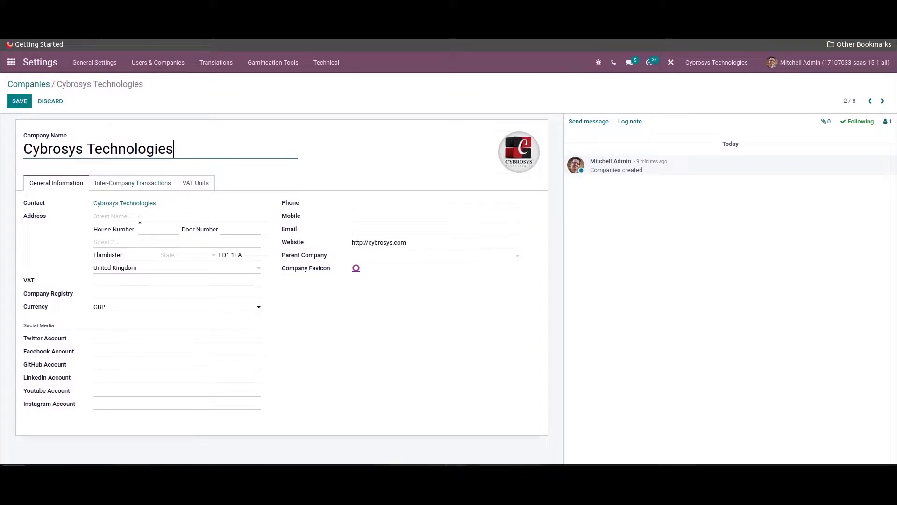
pyautogui.moveTo(127, 291)
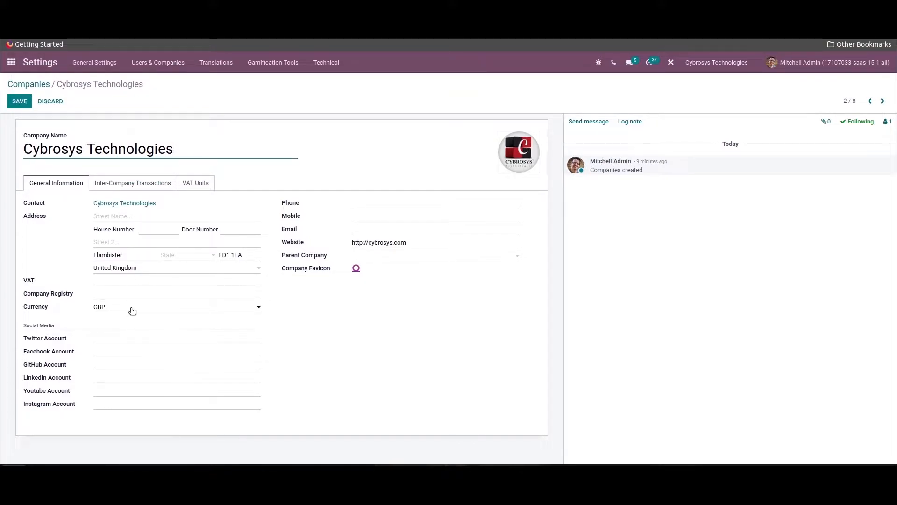
pyautogui.moveTo(422, 198)
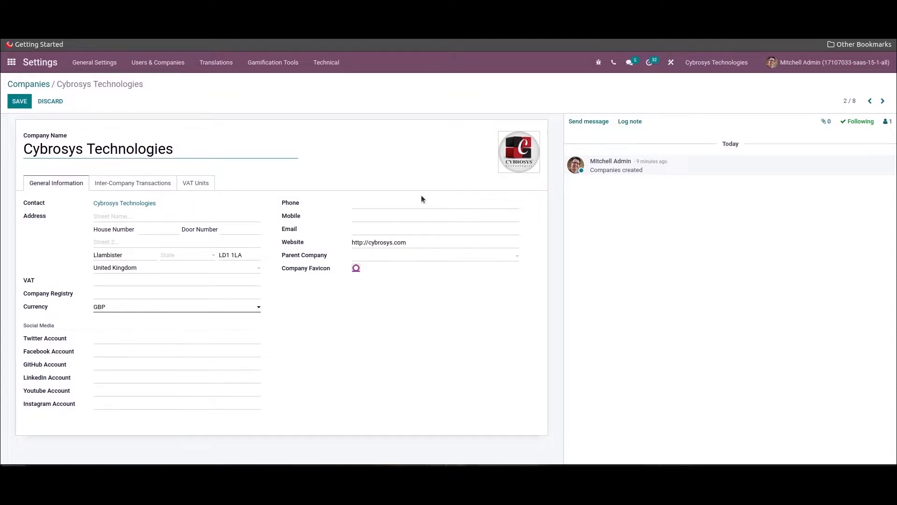
pyautogui.click(174, 149)
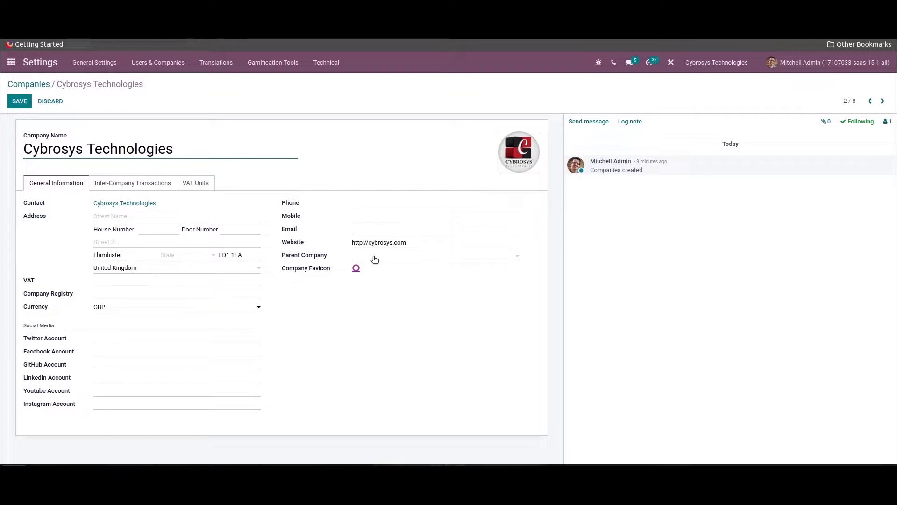
pyautogui.moveTo(383, 257)
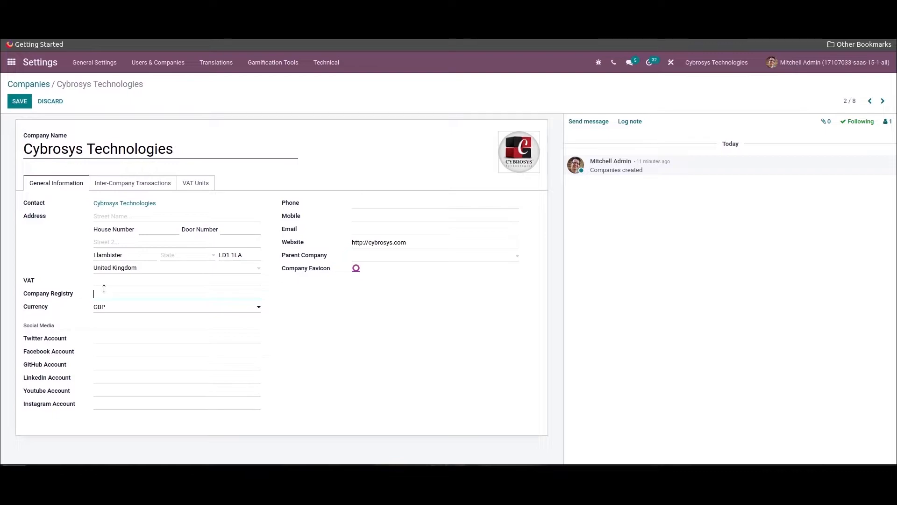
pyautogui.moveTo(147, 305)
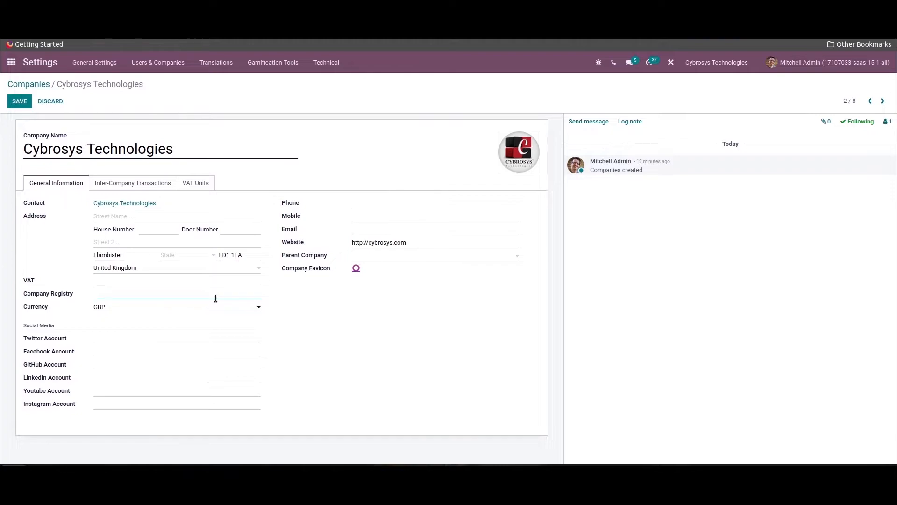
pyautogui.click(172, 292)
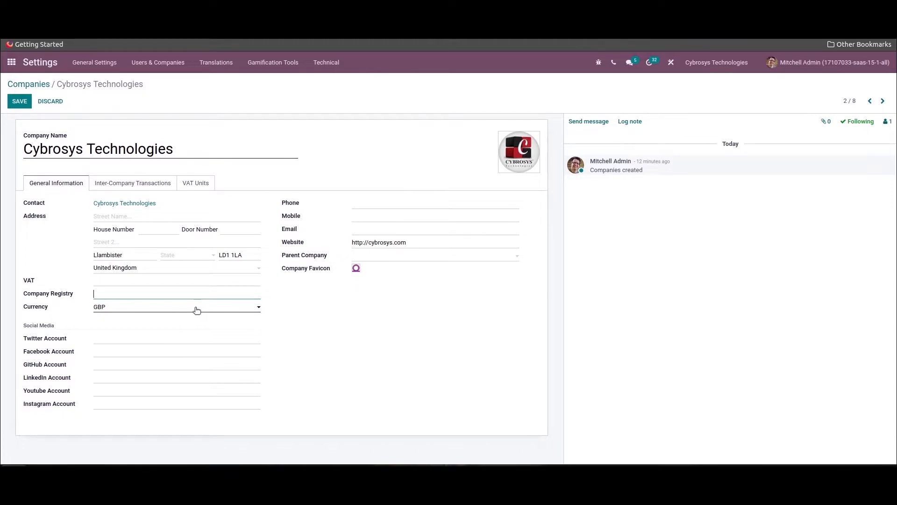
pyautogui.click(176, 338)
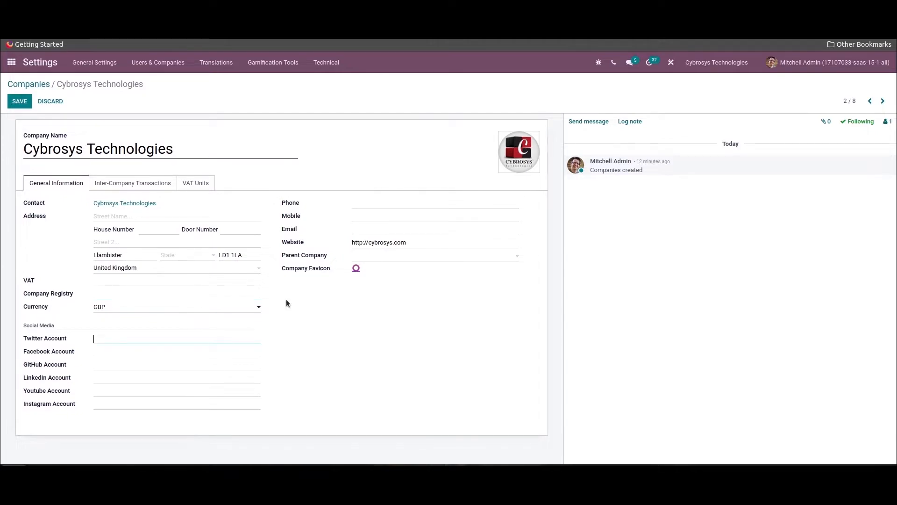
pyautogui.click(19, 101)
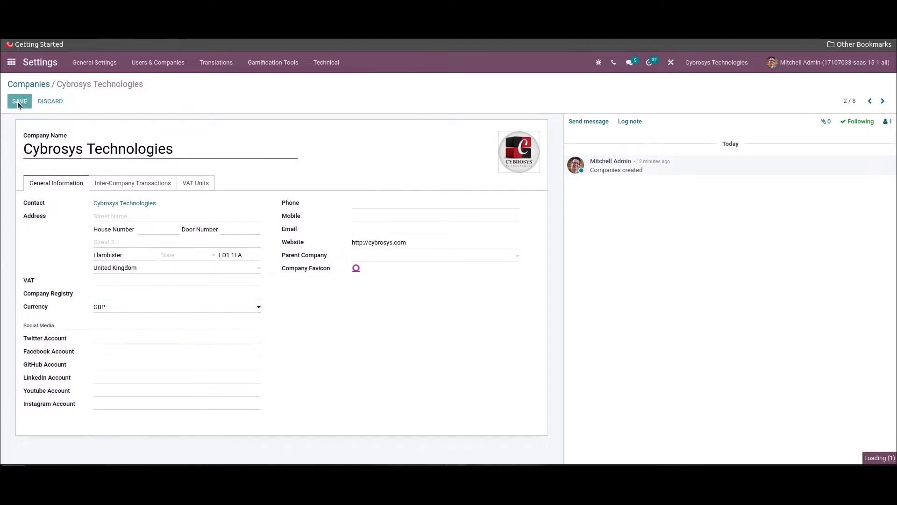
# Return via the Companies breadcrumb to the home menu and launch the Accounting app.
pyautogui.click(18, 101)
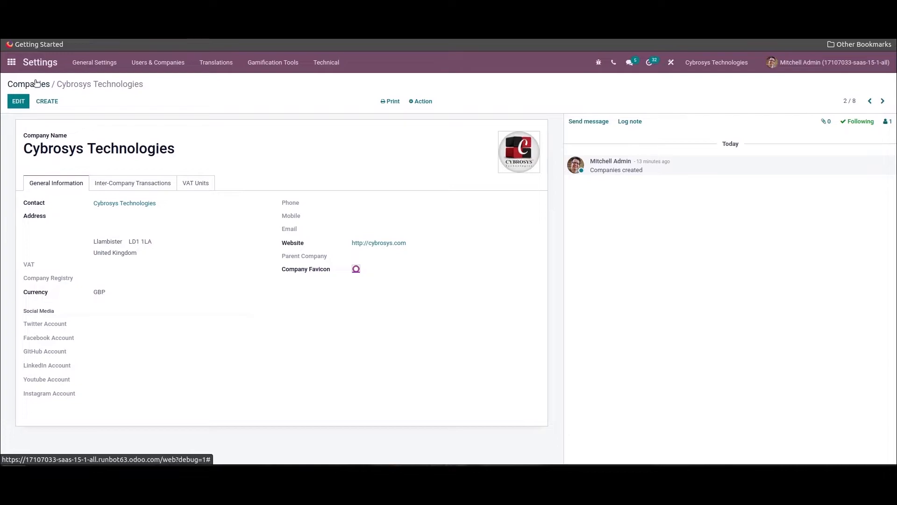
pyautogui.click(27, 83)
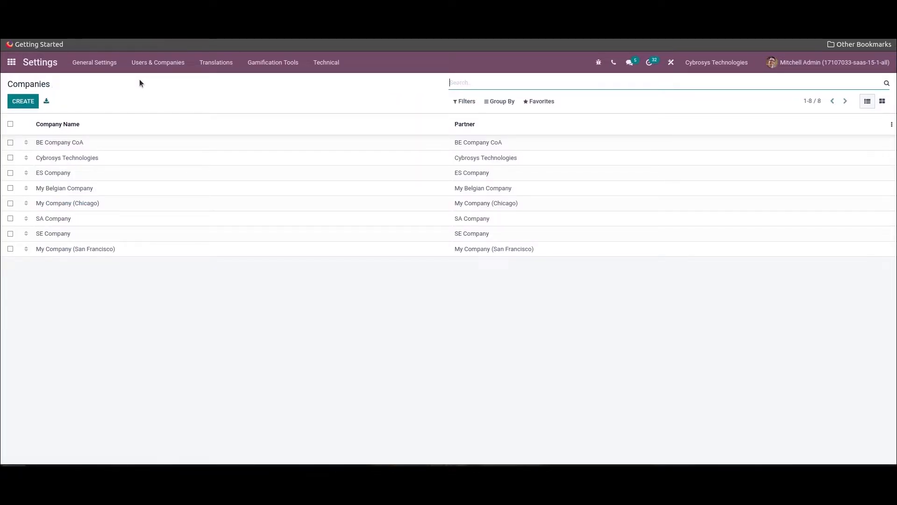
pyautogui.click(11, 62)
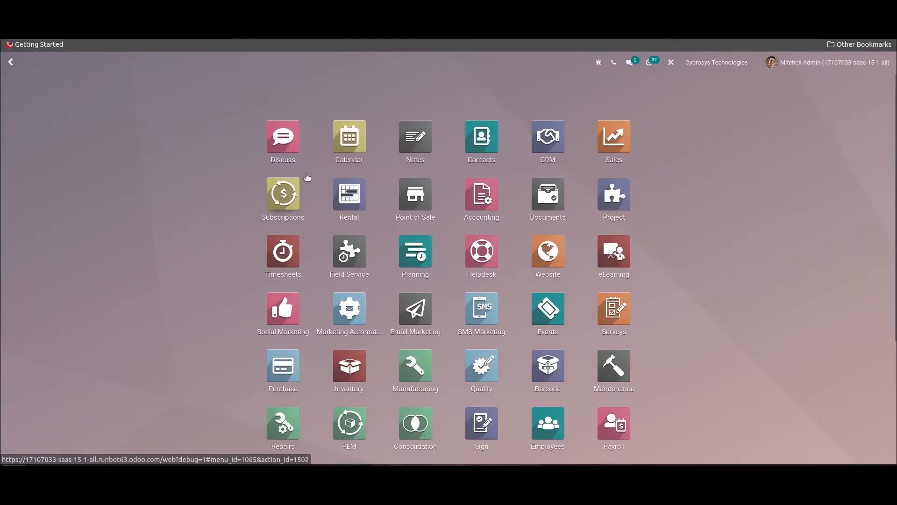
pyautogui.click(481, 199)
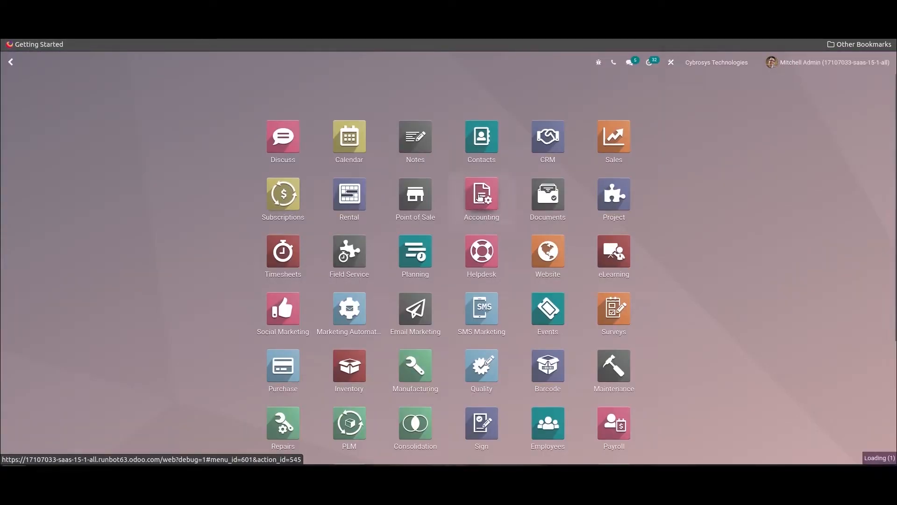
pyautogui.click(481, 199)
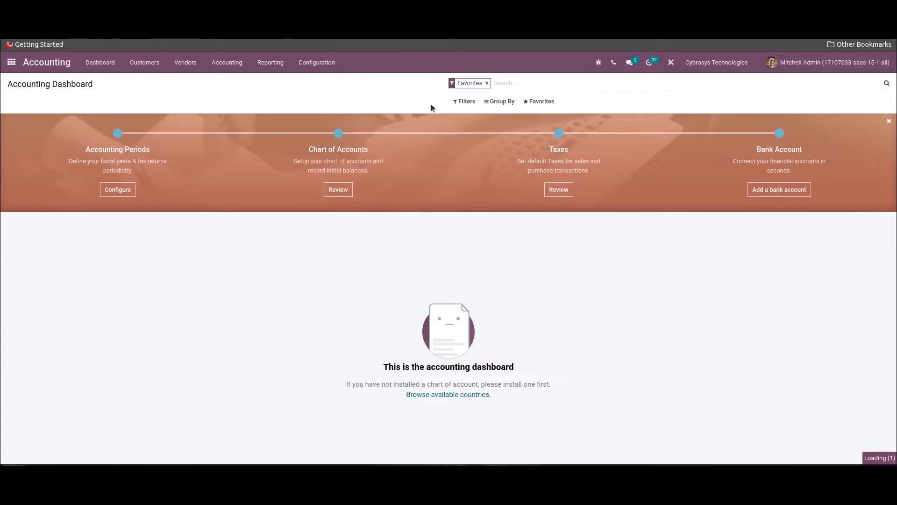
pyautogui.moveTo(624, 107)
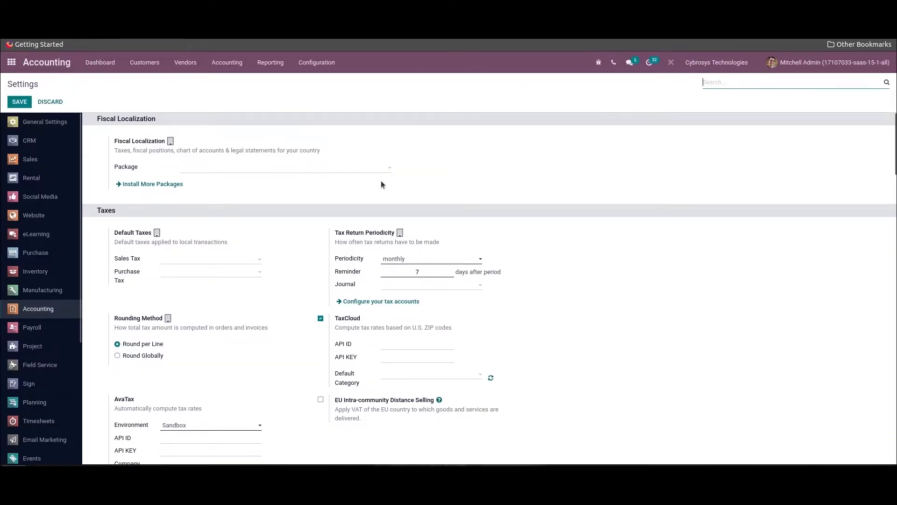
pyautogui.moveTo(166, 170)
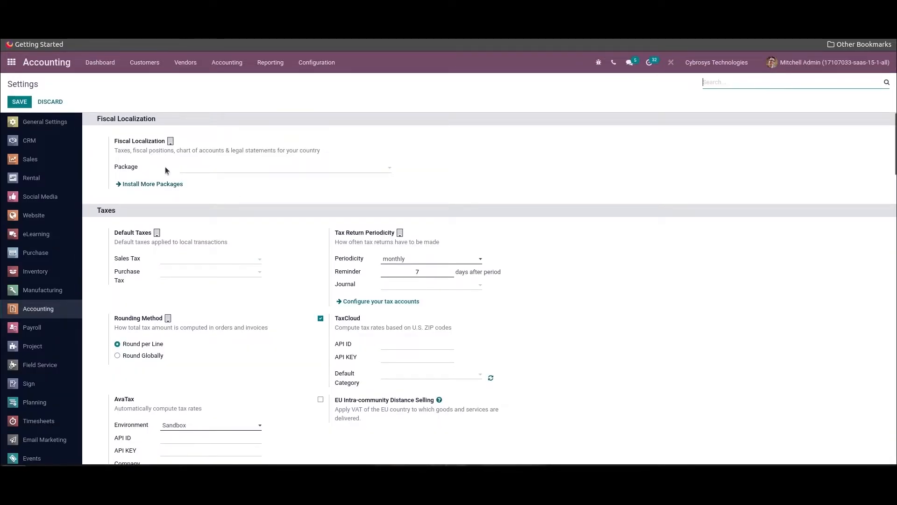
pyautogui.moveTo(170, 141)
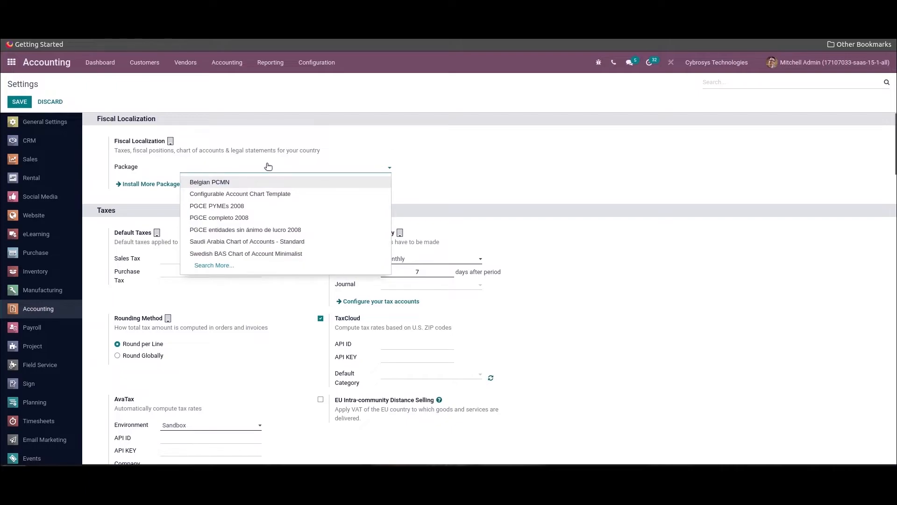
# In Fiscal Localization, leave the package empty and choose Install More Packages.
pyautogui.click(269, 167)
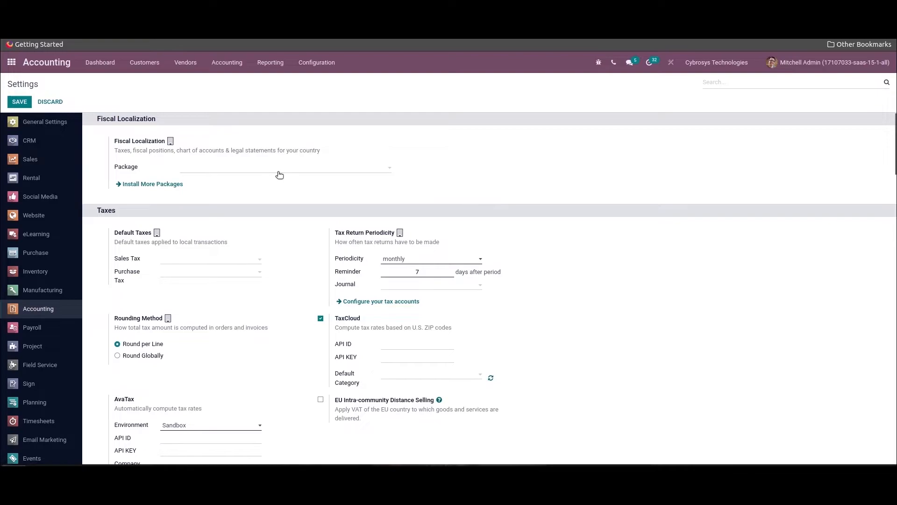
pyautogui.moveTo(152, 184)
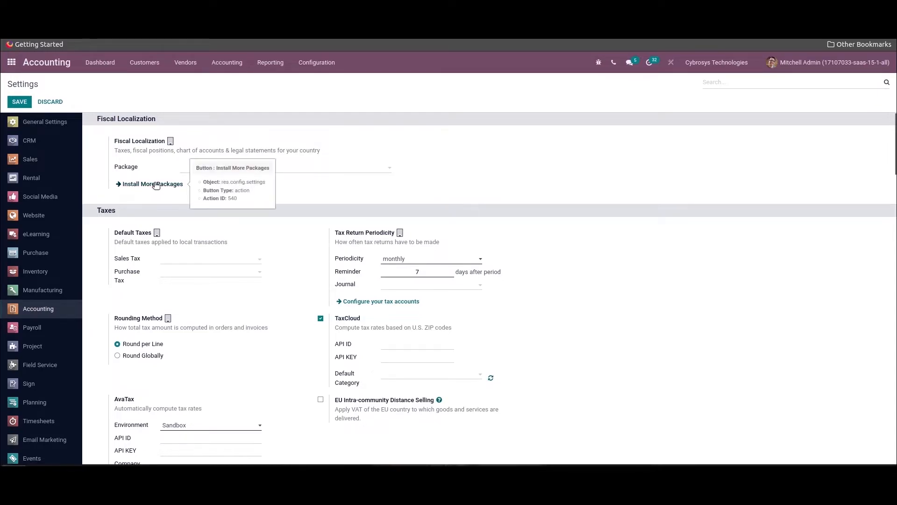
pyautogui.click(152, 185)
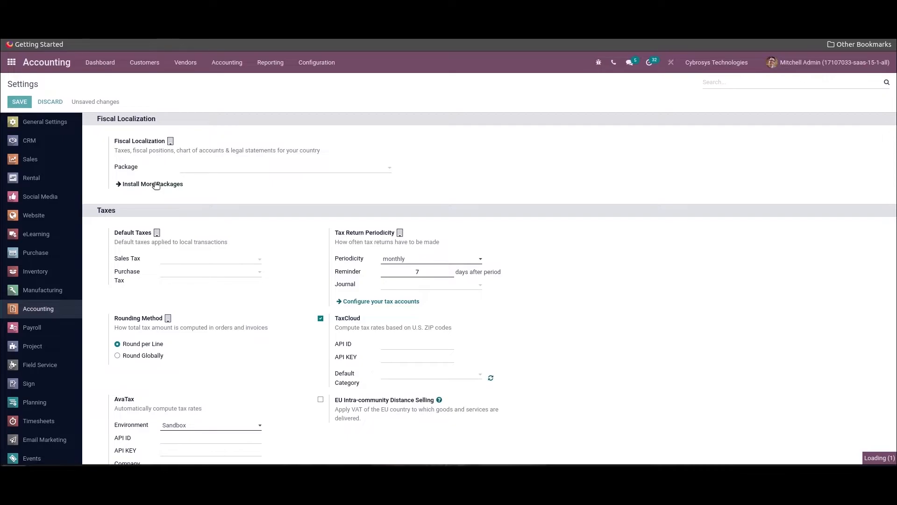
# Install the UK - Accounting Reports package from Chart Templates and return to the dashboard's Configuration menu.
pyautogui.click(152, 184)
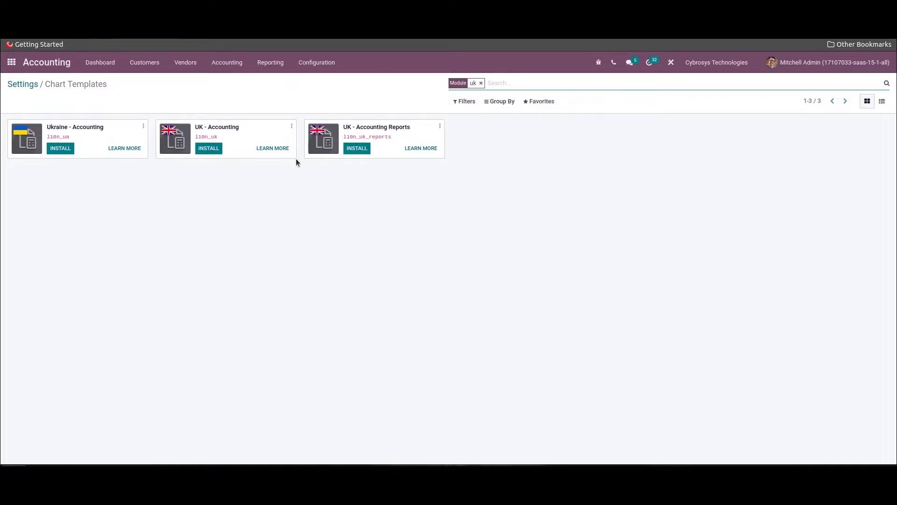
pyautogui.click(356, 148)
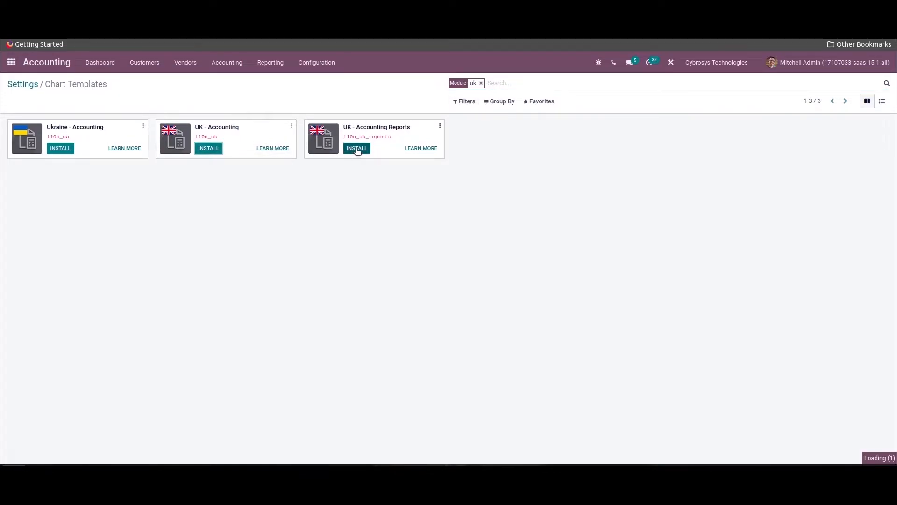
pyautogui.moveTo(357, 149)
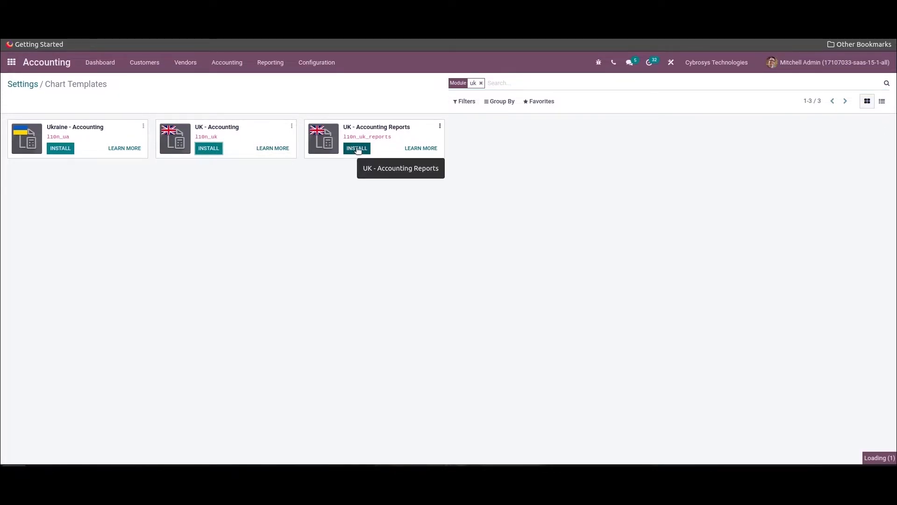
pyautogui.click(356, 148)
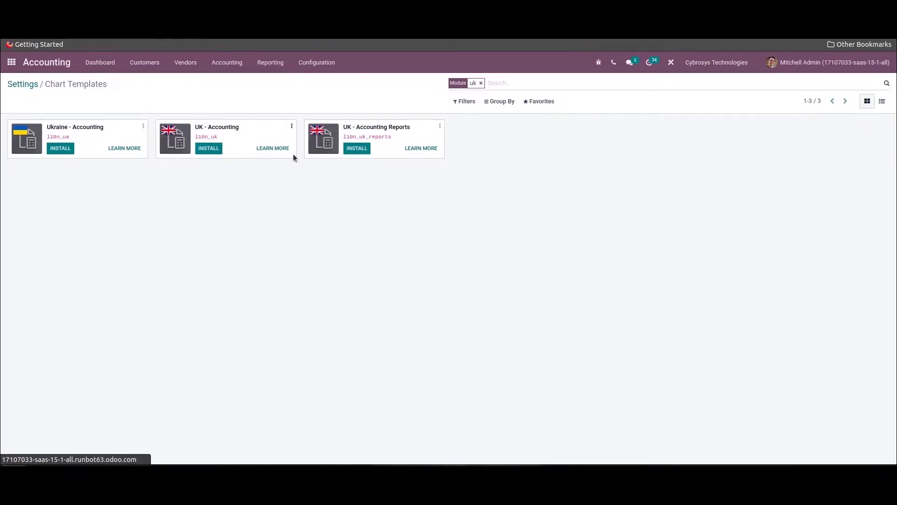
pyautogui.moveTo(445, 165)
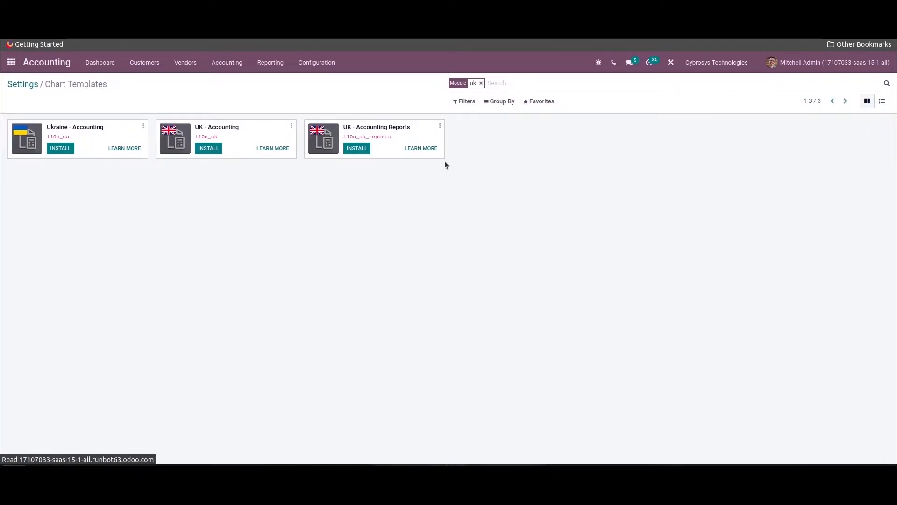
pyautogui.click(10, 63)
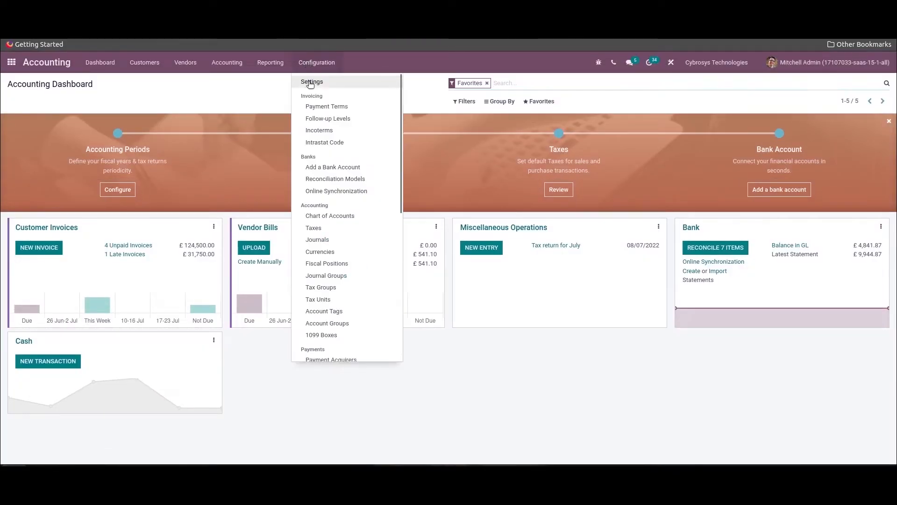
# Review Accounting settings: zero-rated default taxes, United Kingdom fiscal country and GBP main currency.
pyautogui.click(312, 82)
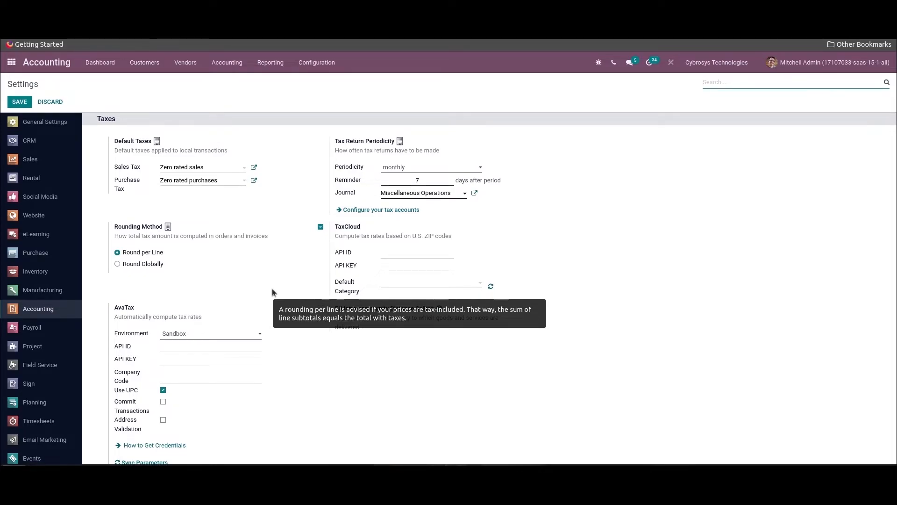
pyautogui.moveTo(264, 282)
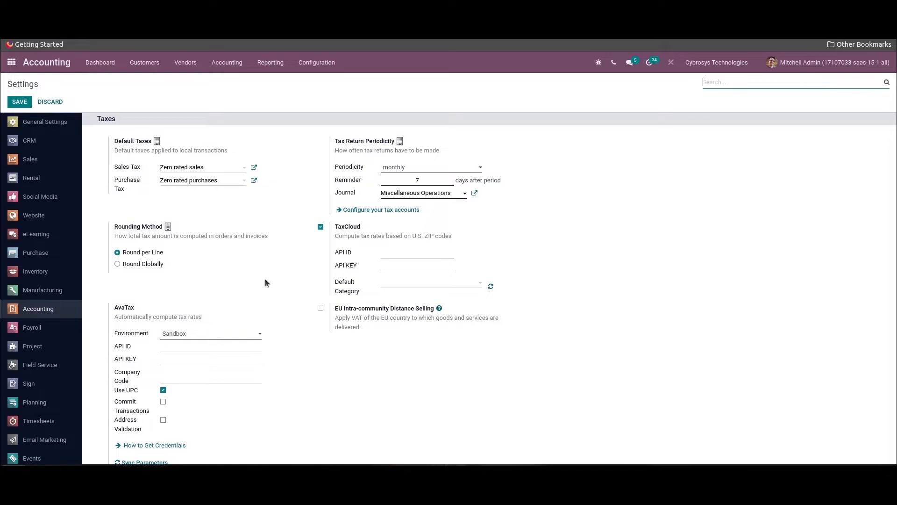
pyautogui.moveTo(279, 259)
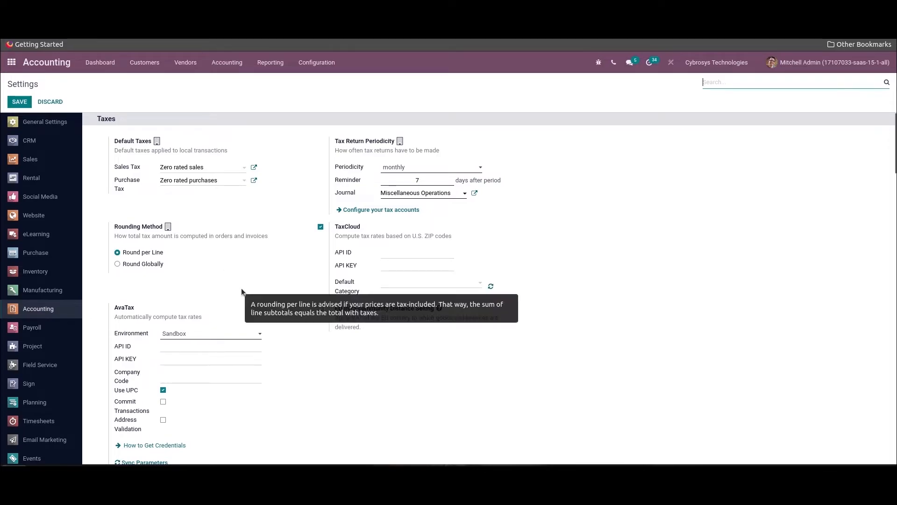
pyautogui.moveTo(319, 192)
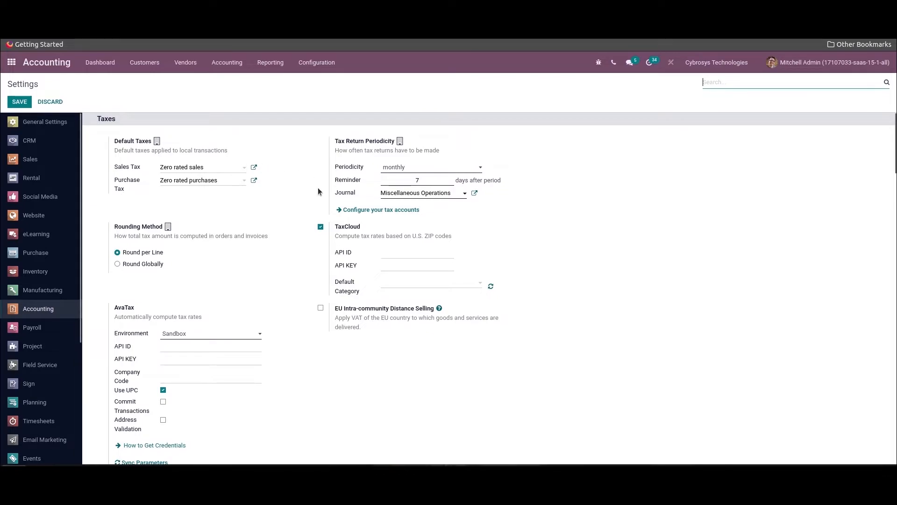
pyautogui.moveTo(313, 201)
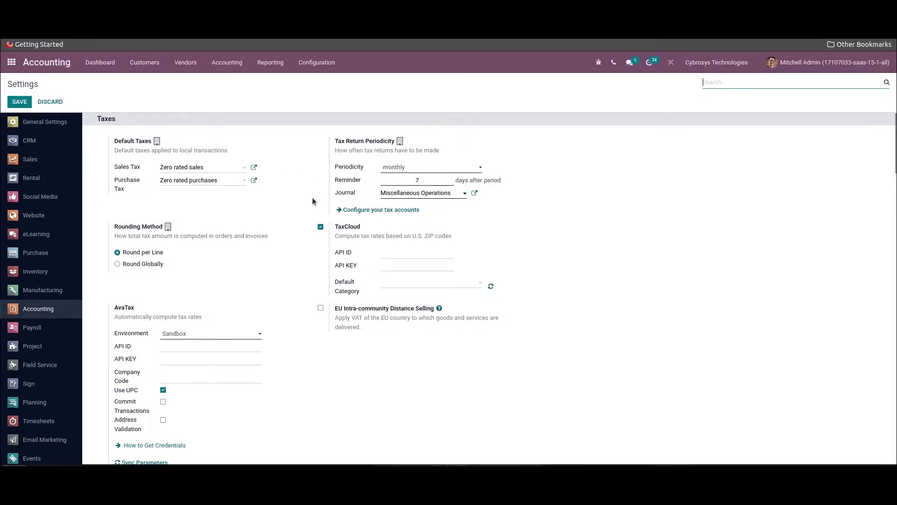
pyautogui.moveTo(303, 223)
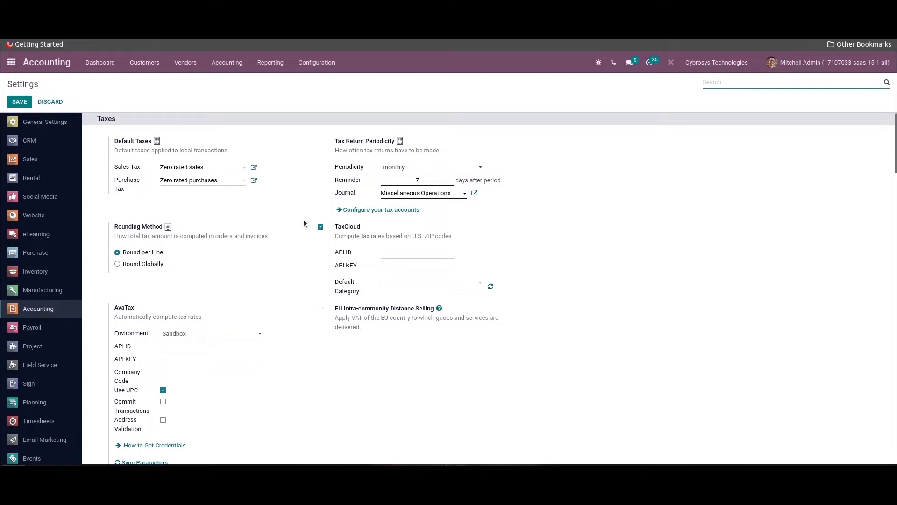
pyautogui.scroll(-3)
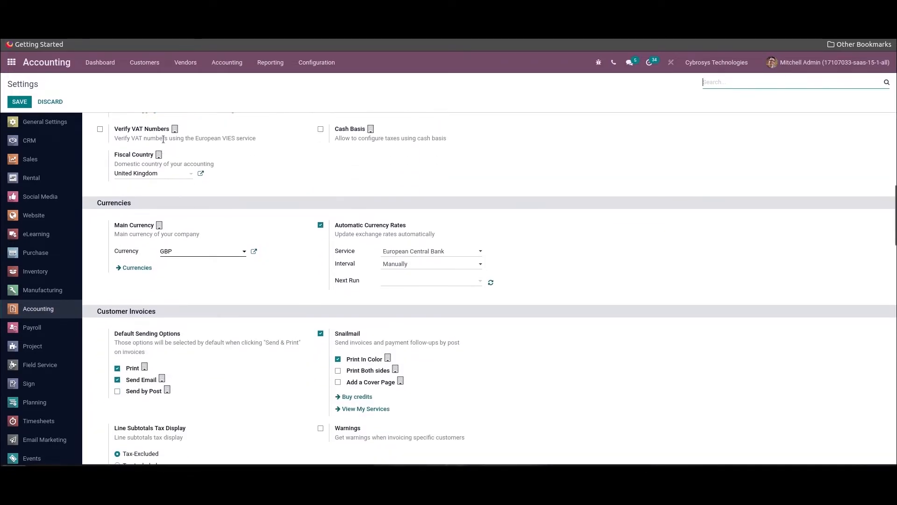
pyautogui.moveTo(200, 188)
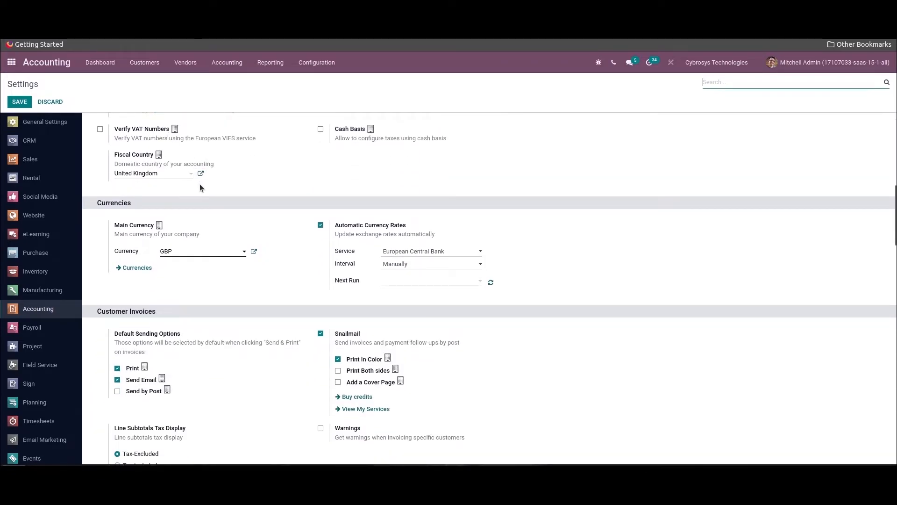
pyautogui.moveTo(190, 190)
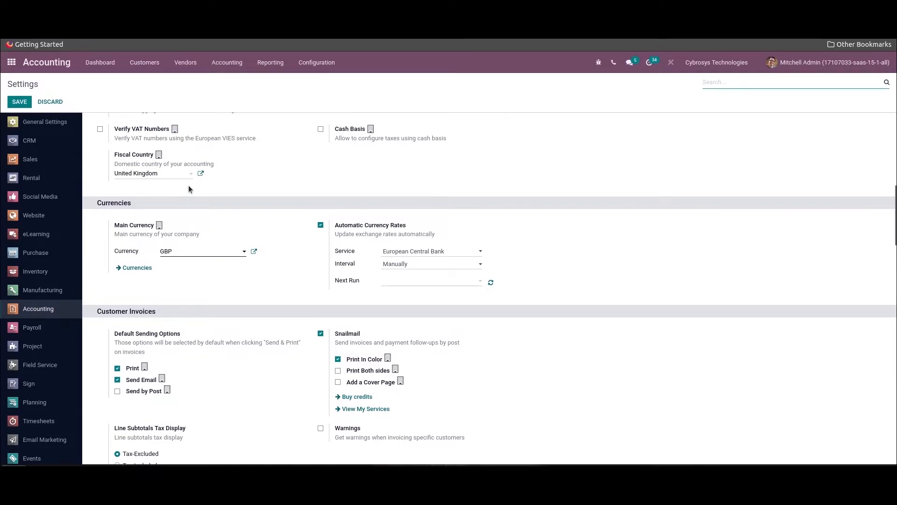
pyautogui.moveTo(235, 213)
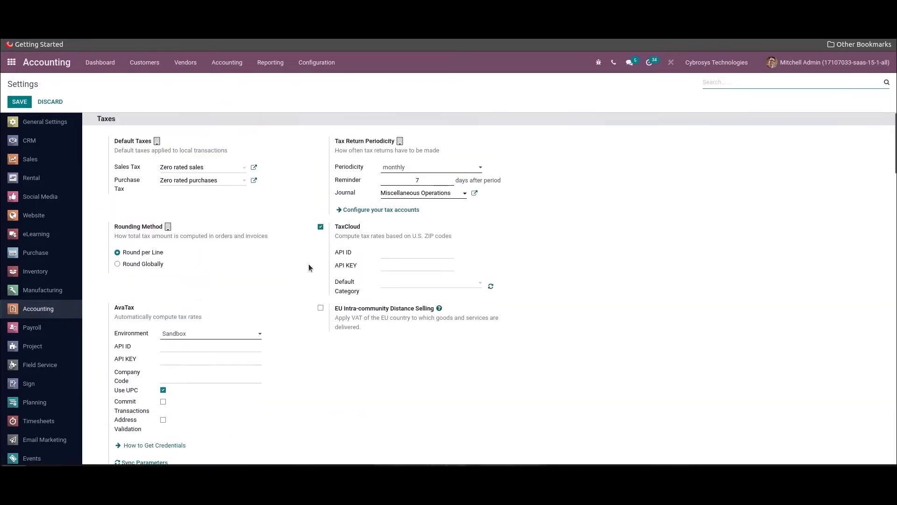
pyautogui.moveTo(461, 232)
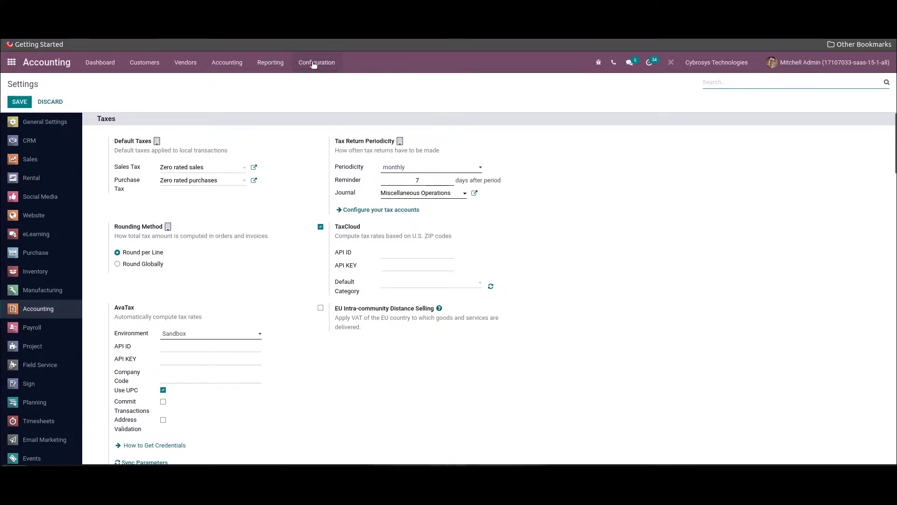
# Show the Chart of Accounts listing 109 active accounts for Cybrosys Technologies.
pyautogui.click(317, 61)
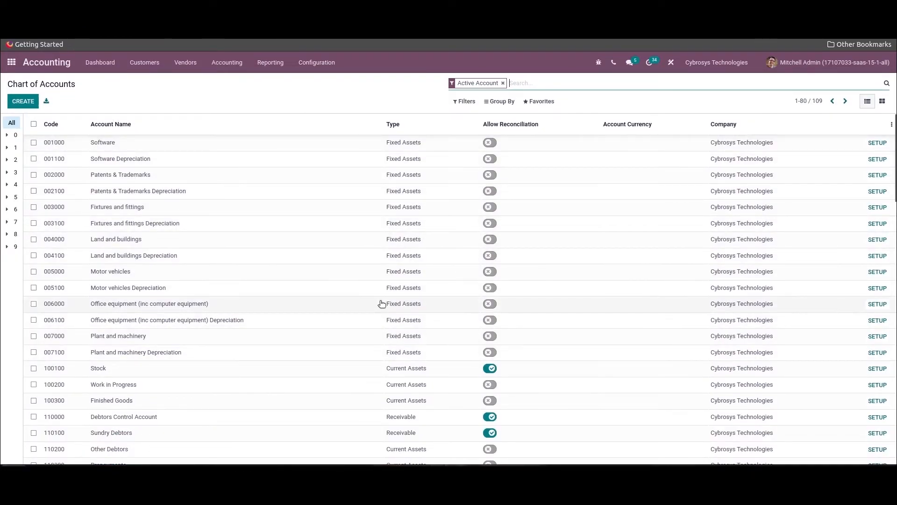
pyautogui.moveTo(381, 303)
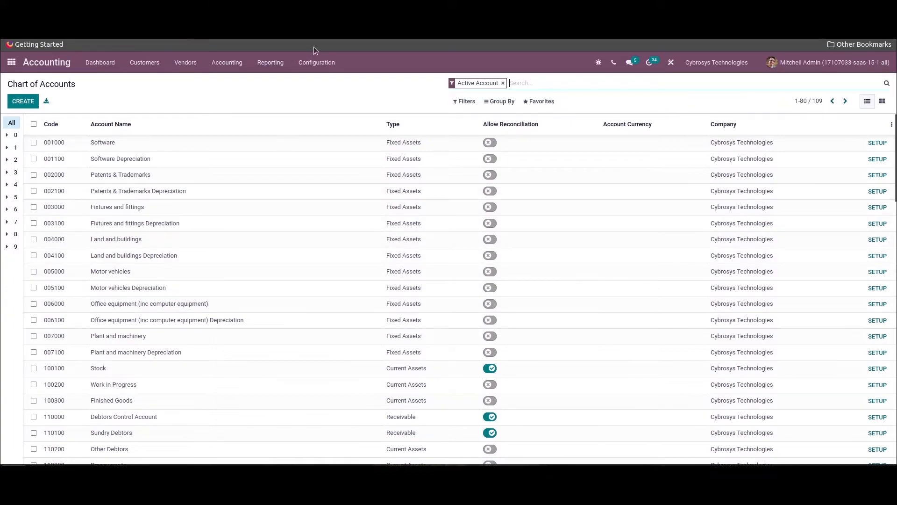
# Go to Configuration > Taxes and view the Zero rated sales tax (0% of price).
pyautogui.click(317, 63)
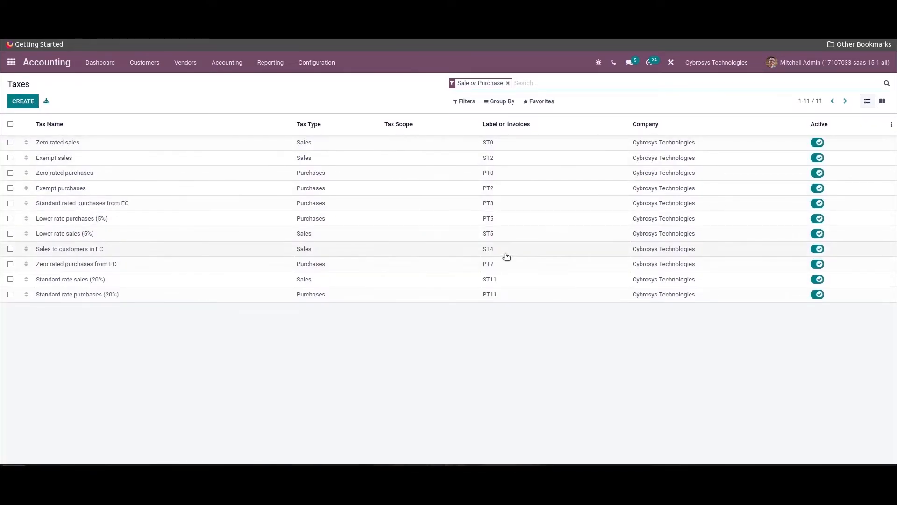
pyautogui.moveTo(488, 248)
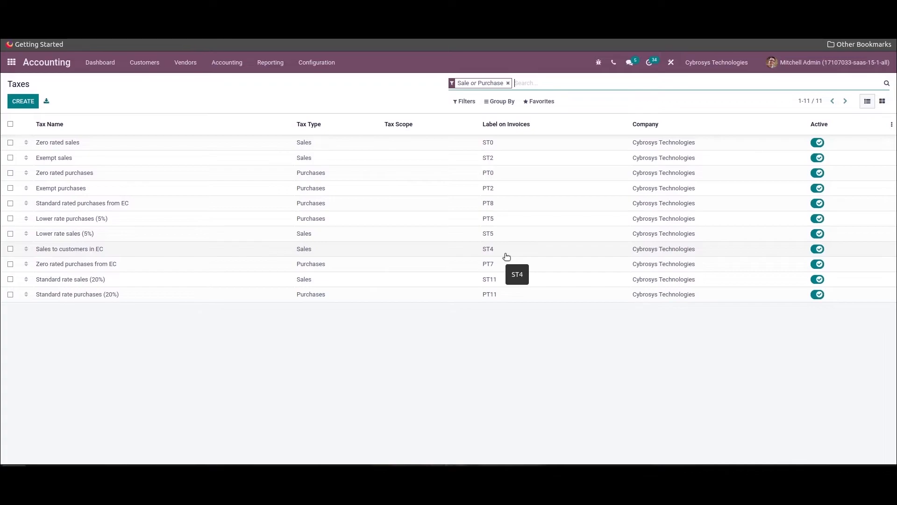
pyautogui.moveTo(287, 150)
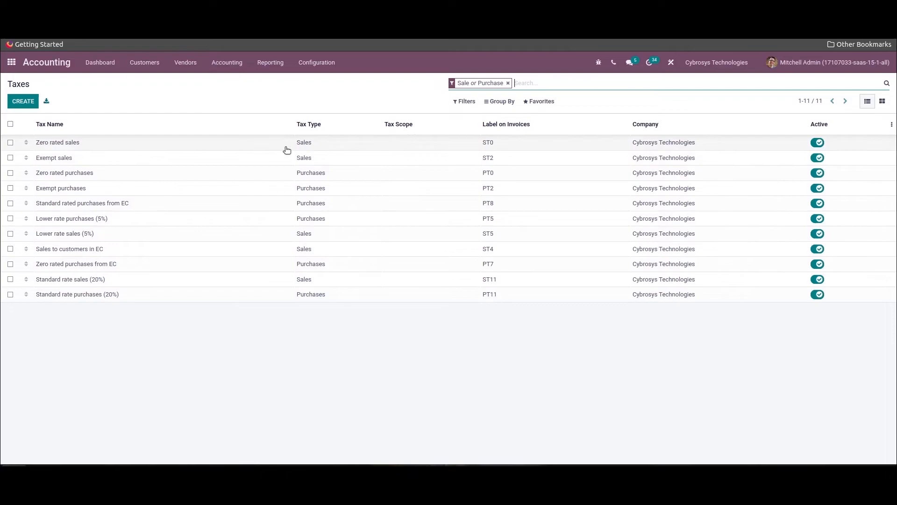
pyautogui.click(57, 142)
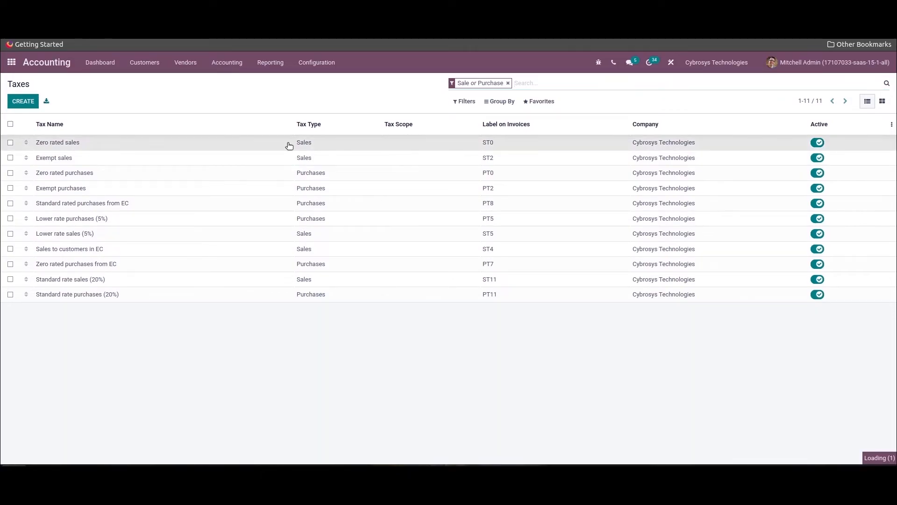
pyautogui.click(57, 142)
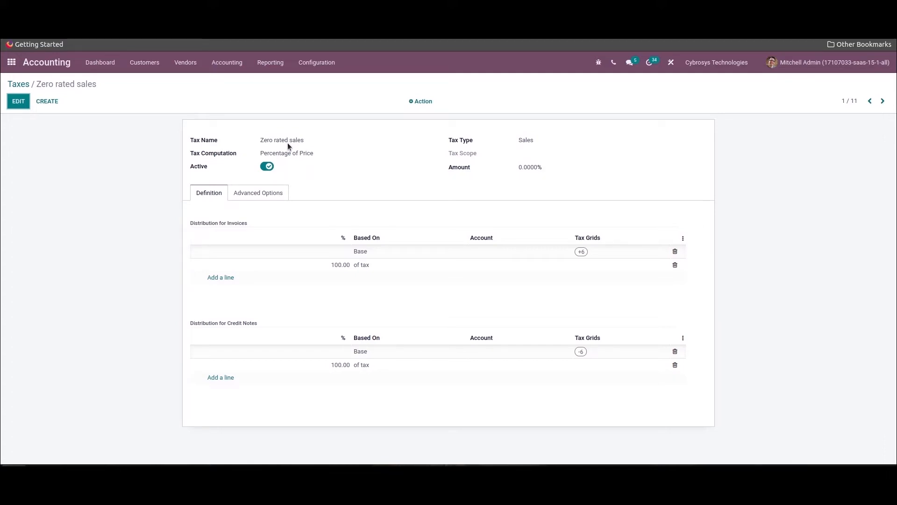
pyautogui.moveTo(604, 221)
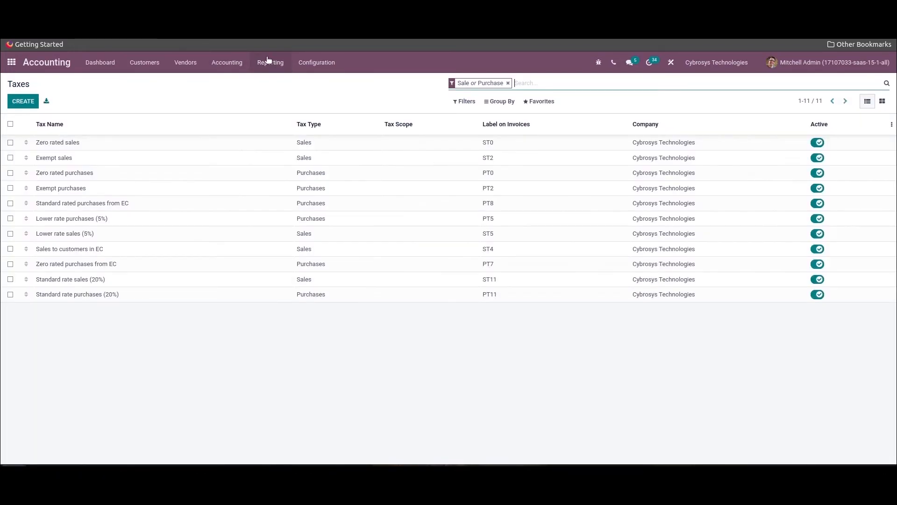
# Show the UK Tax Report for June 2022 via Reporting > Tax Report, then reopen Reporting.
pyautogui.click(270, 62)
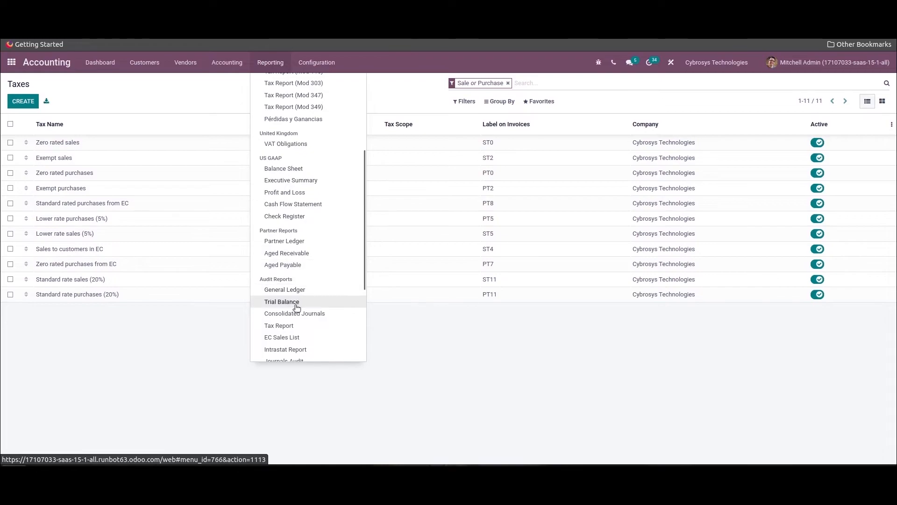
pyautogui.click(279, 325)
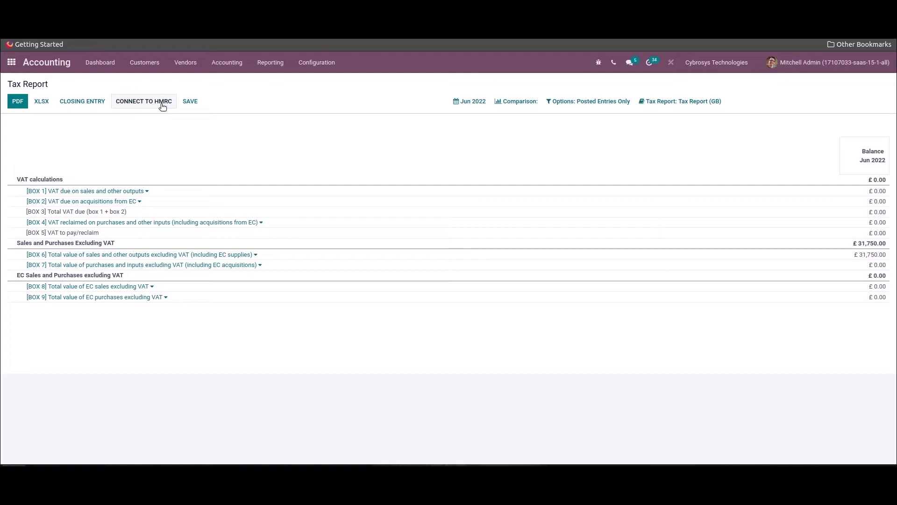
pyautogui.click(270, 62)
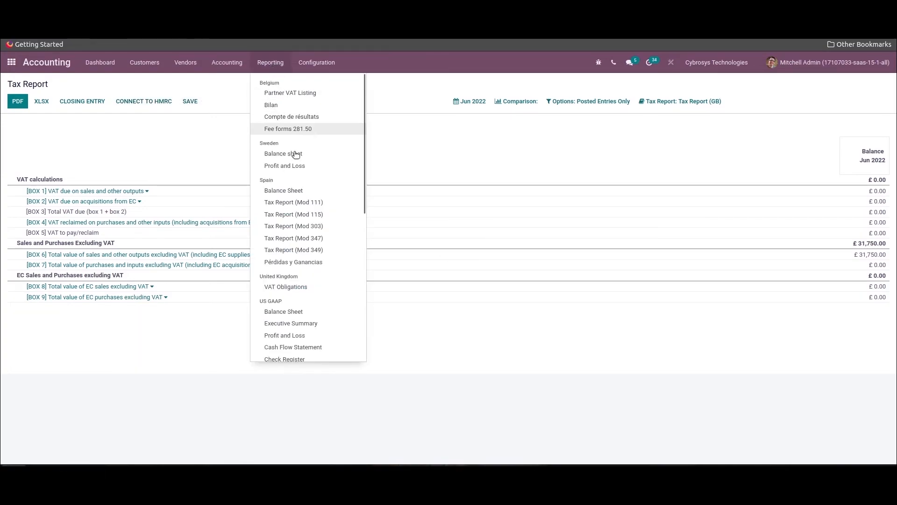
pyautogui.moveTo(286, 287)
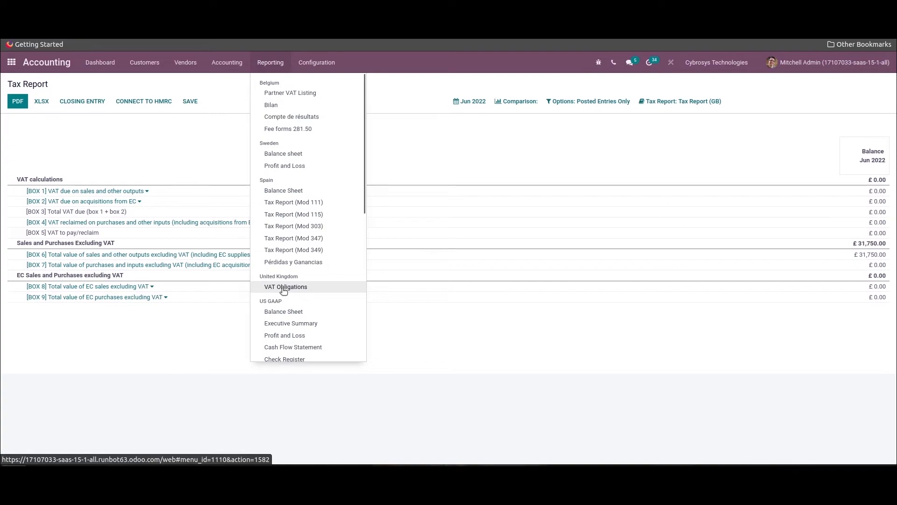
# Open HMRC VAT Obligations under Reporting > United Kingdom, showing no obligations imported yet.
pyautogui.click(286, 287)
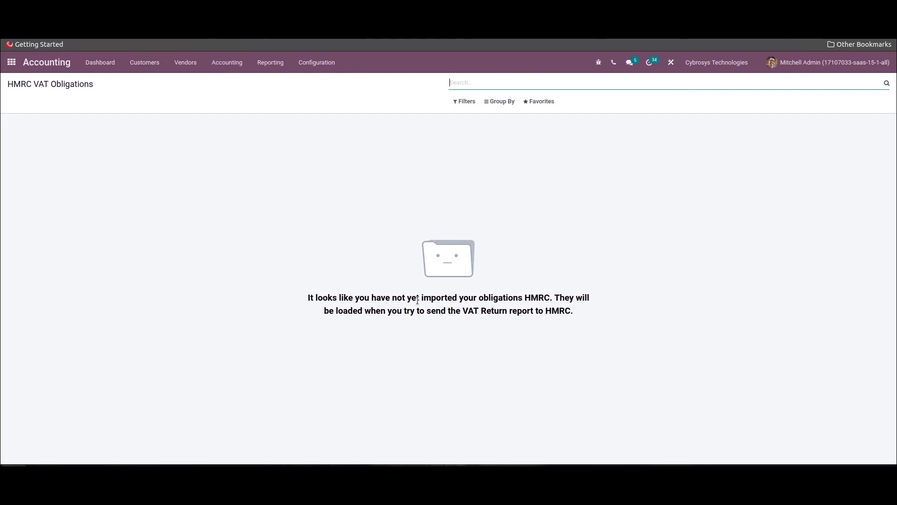
pyautogui.moveTo(433, 292)
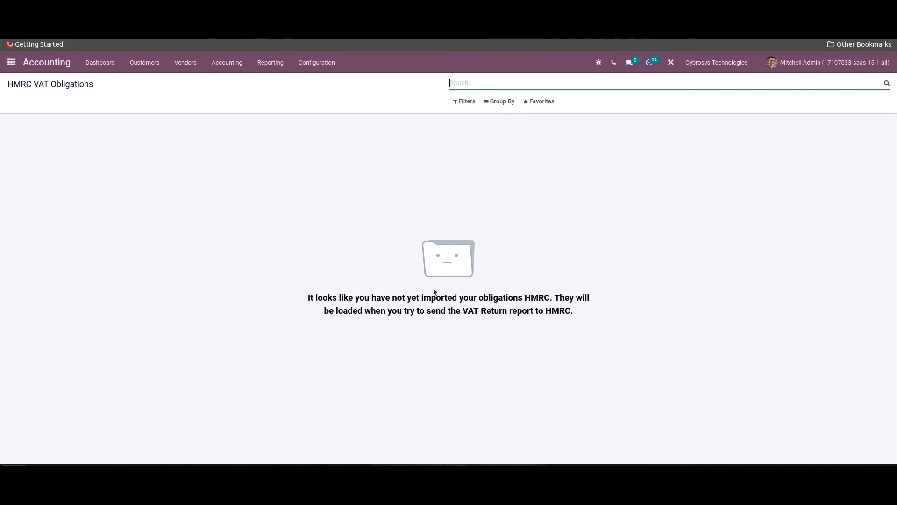